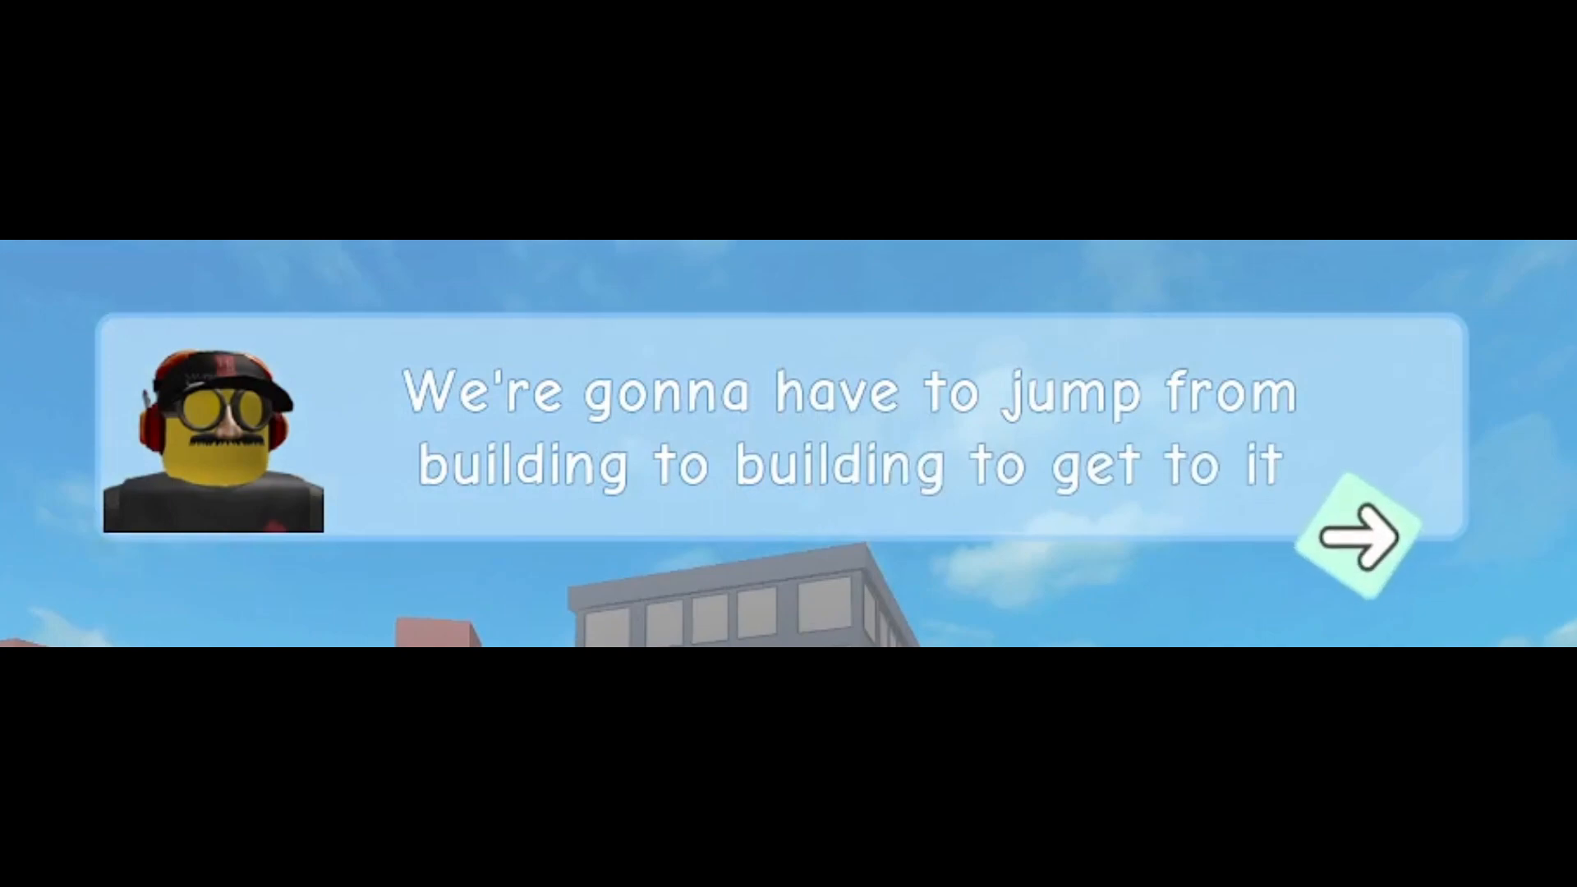
- Advance the monster game tutorial, jump to the yellow building, and continue past the tall-building remark
{"action": "left_click", "coordinate": [1358, 533]}
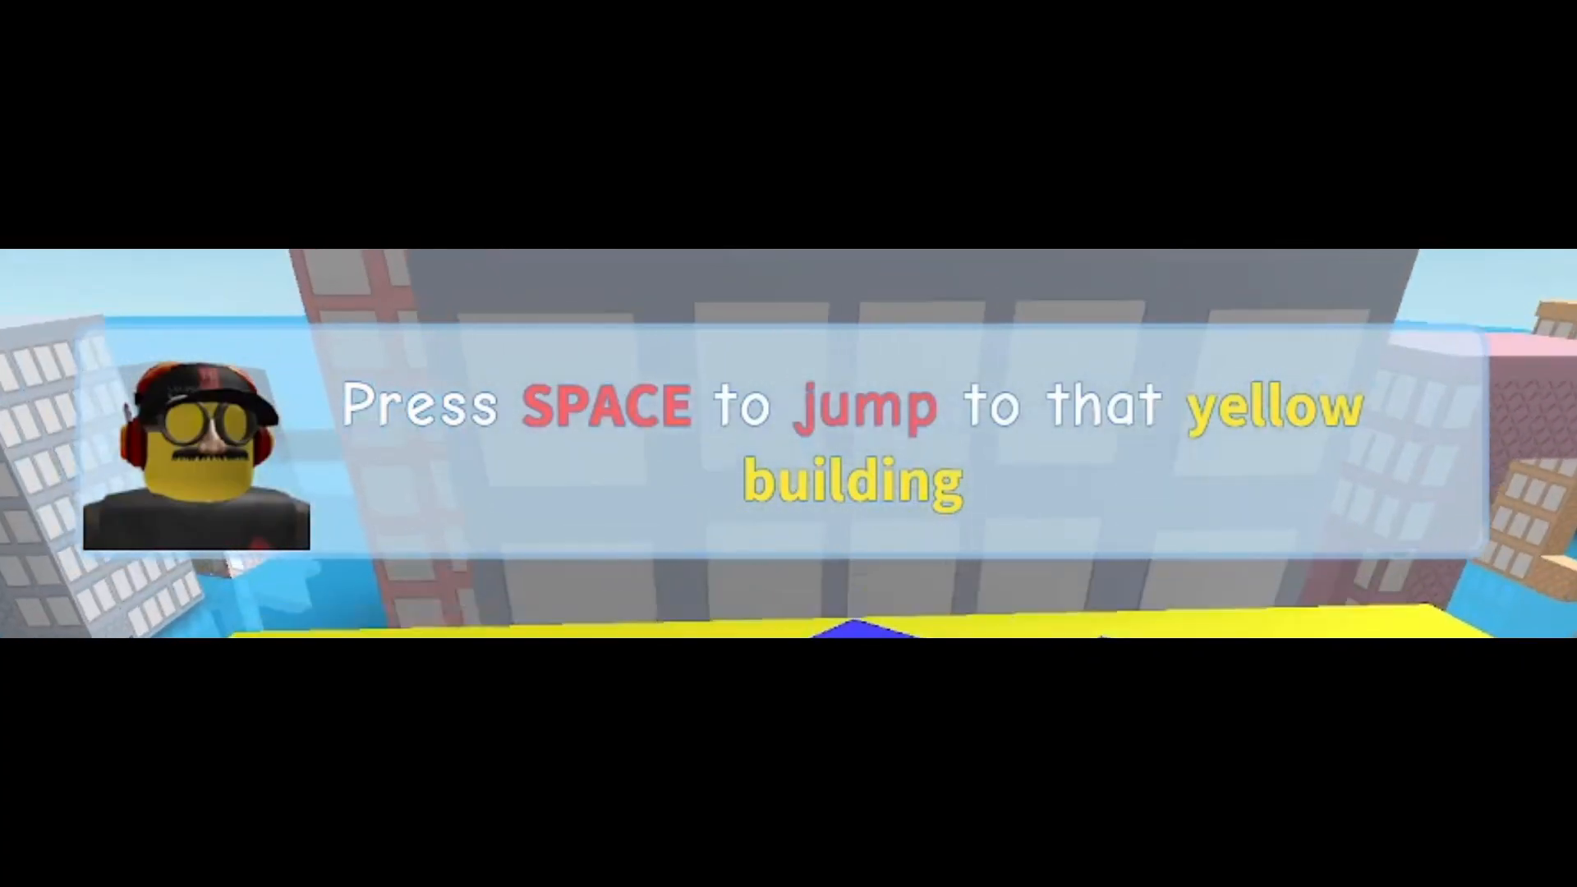
{"action": "key", "text": "space"}
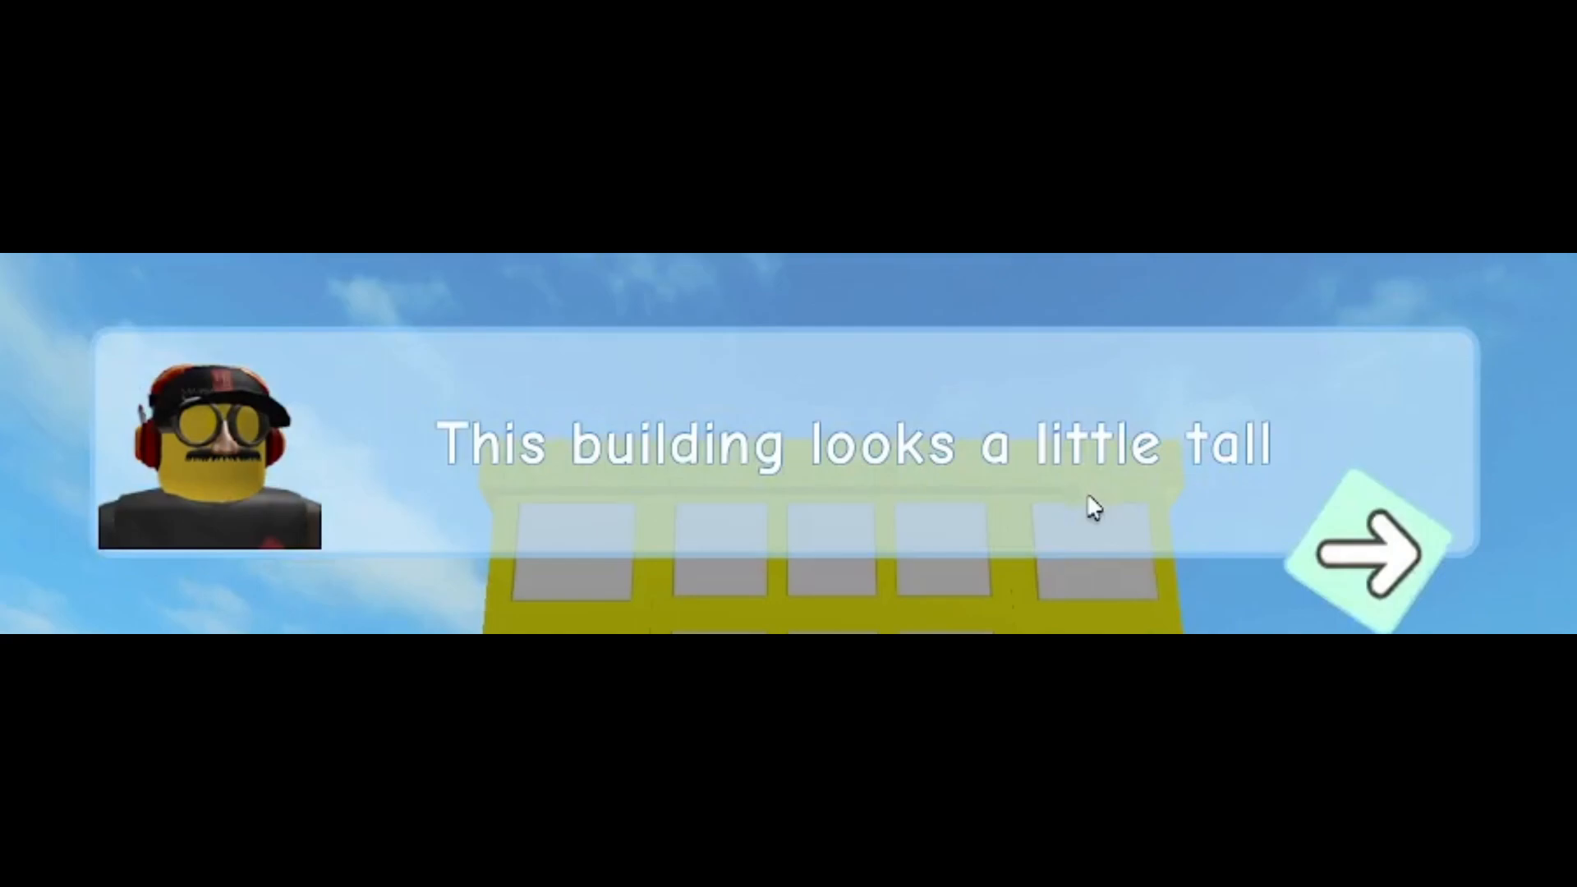
{"action": "left_click", "coordinate": [1363, 548]}
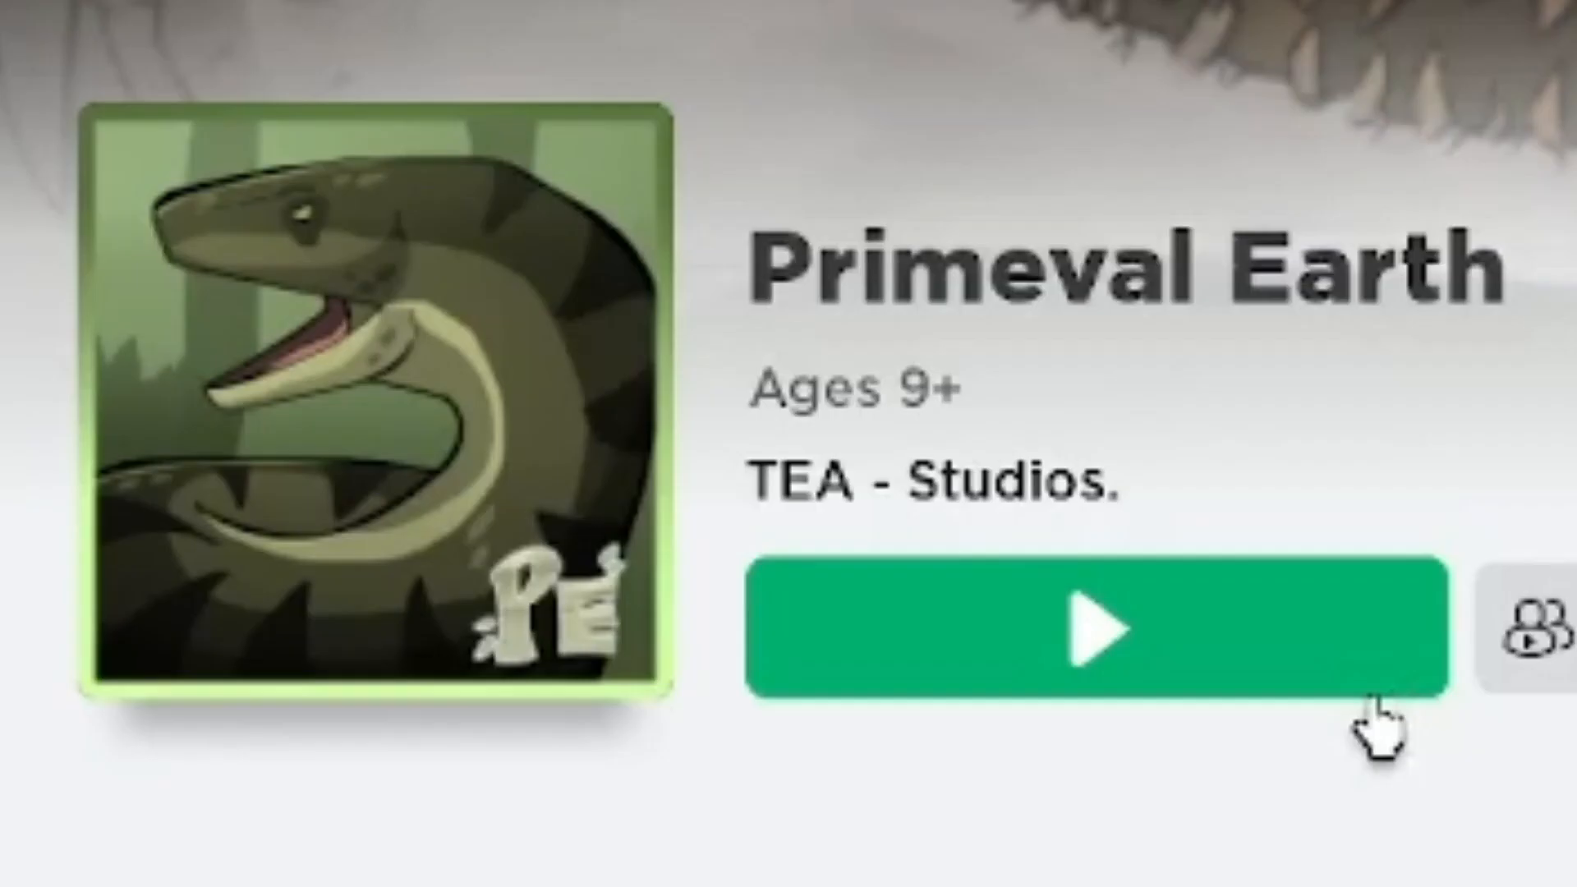
- Start Primeval Earth and preview a carnivore dinosaur in the store
{"action": "left_click", "coordinate": [1094, 628]}
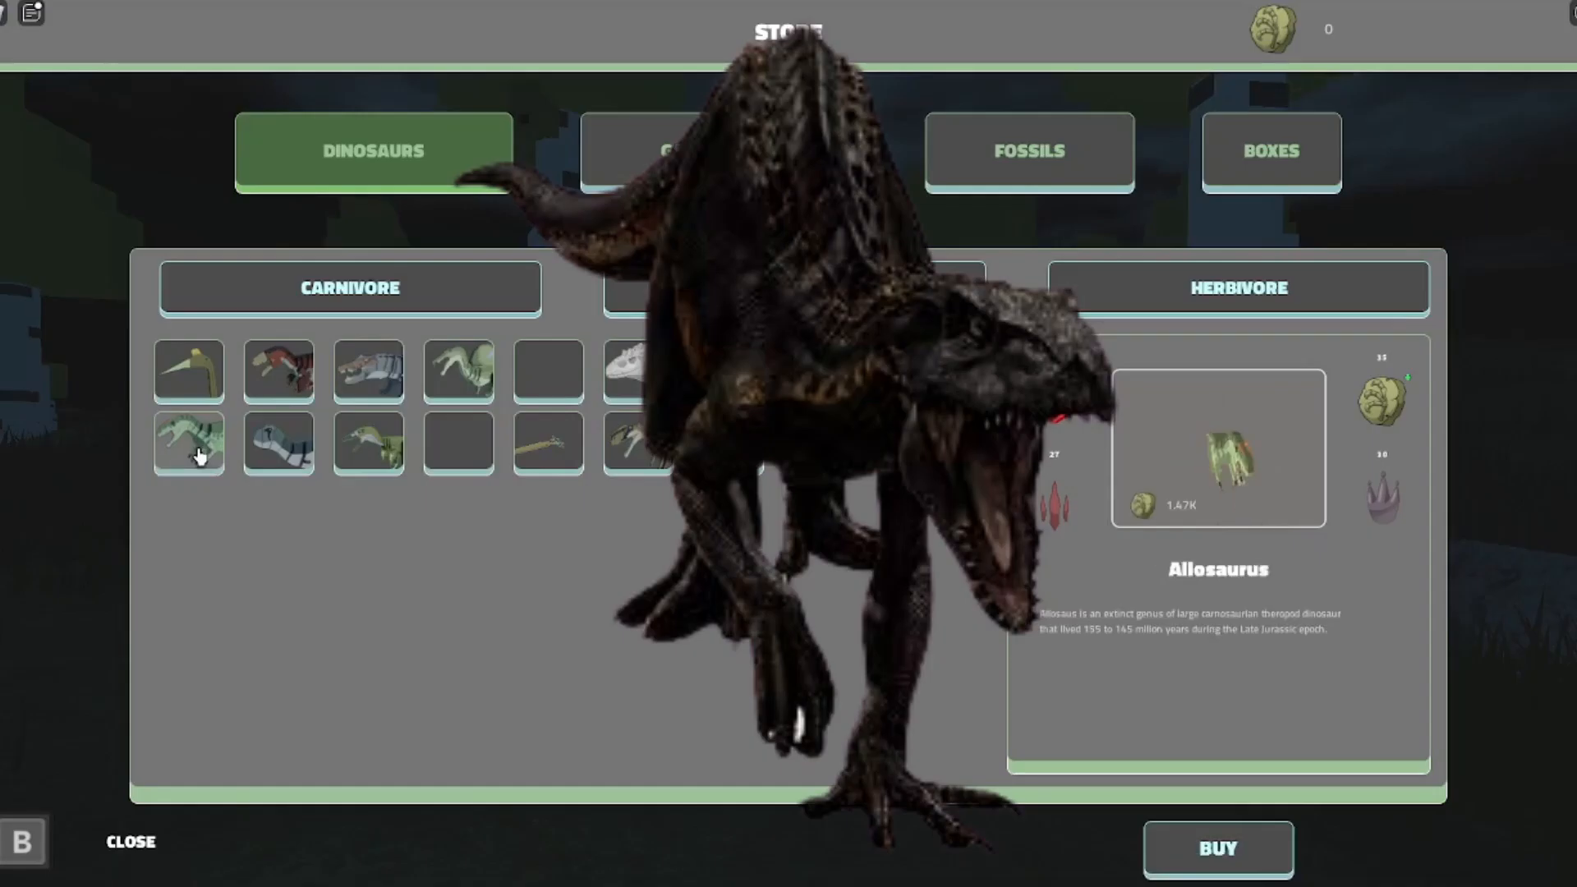
{"action": "left_click", "coordinate": [130, 842]}
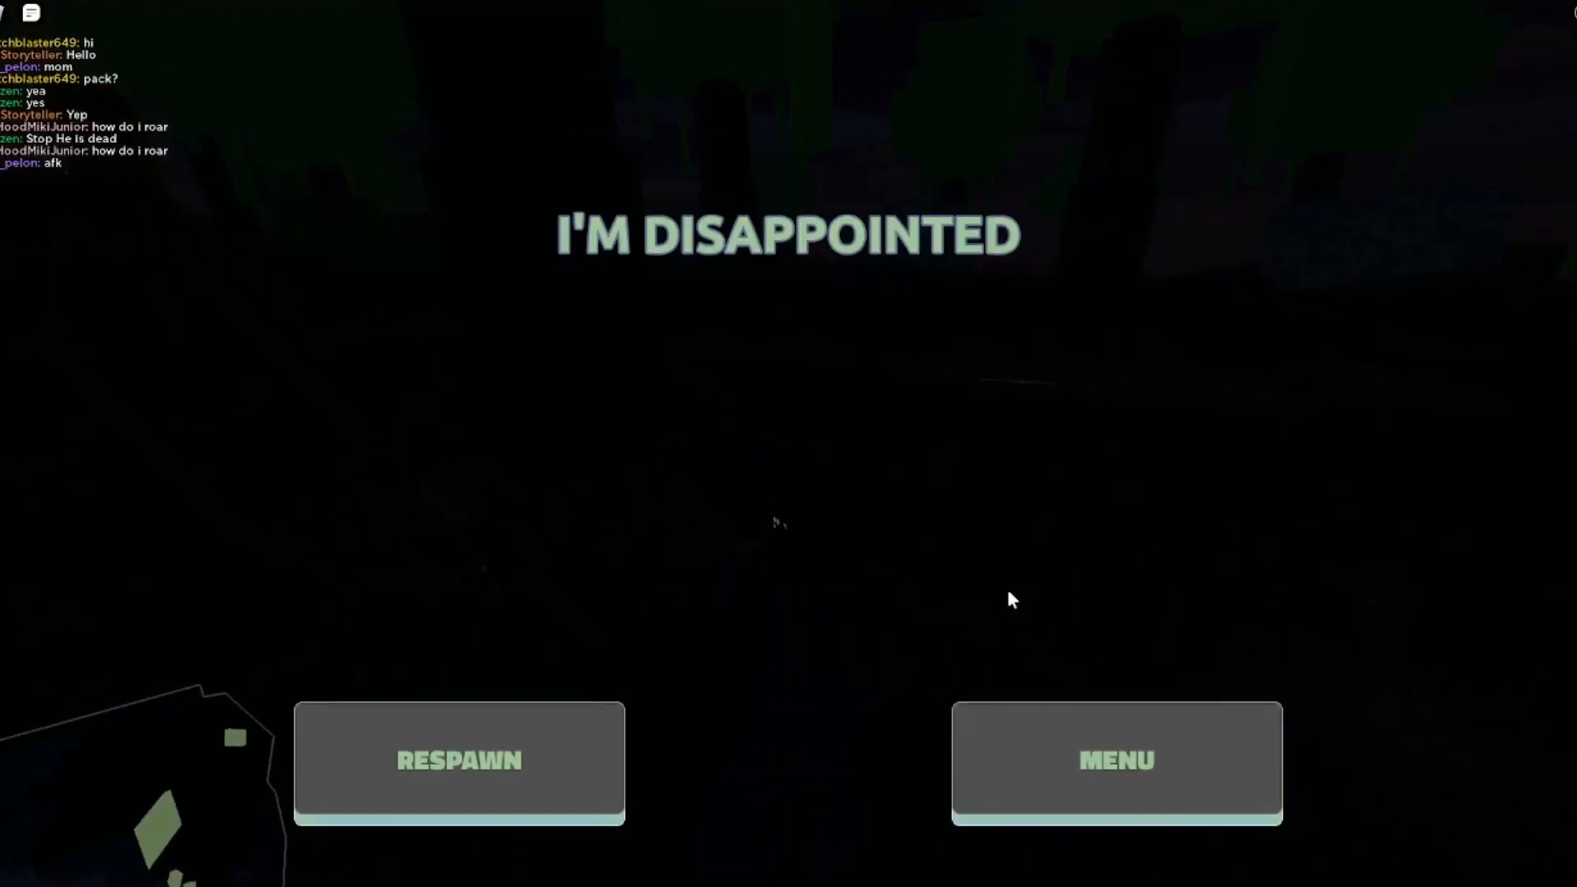
- Respawn, send a goodbye chat message, and leave the Primeval Earth match
{"action": "left_click", "coordinate": [459, 761]}
{"action": "type", "text": "I gotta go join"}
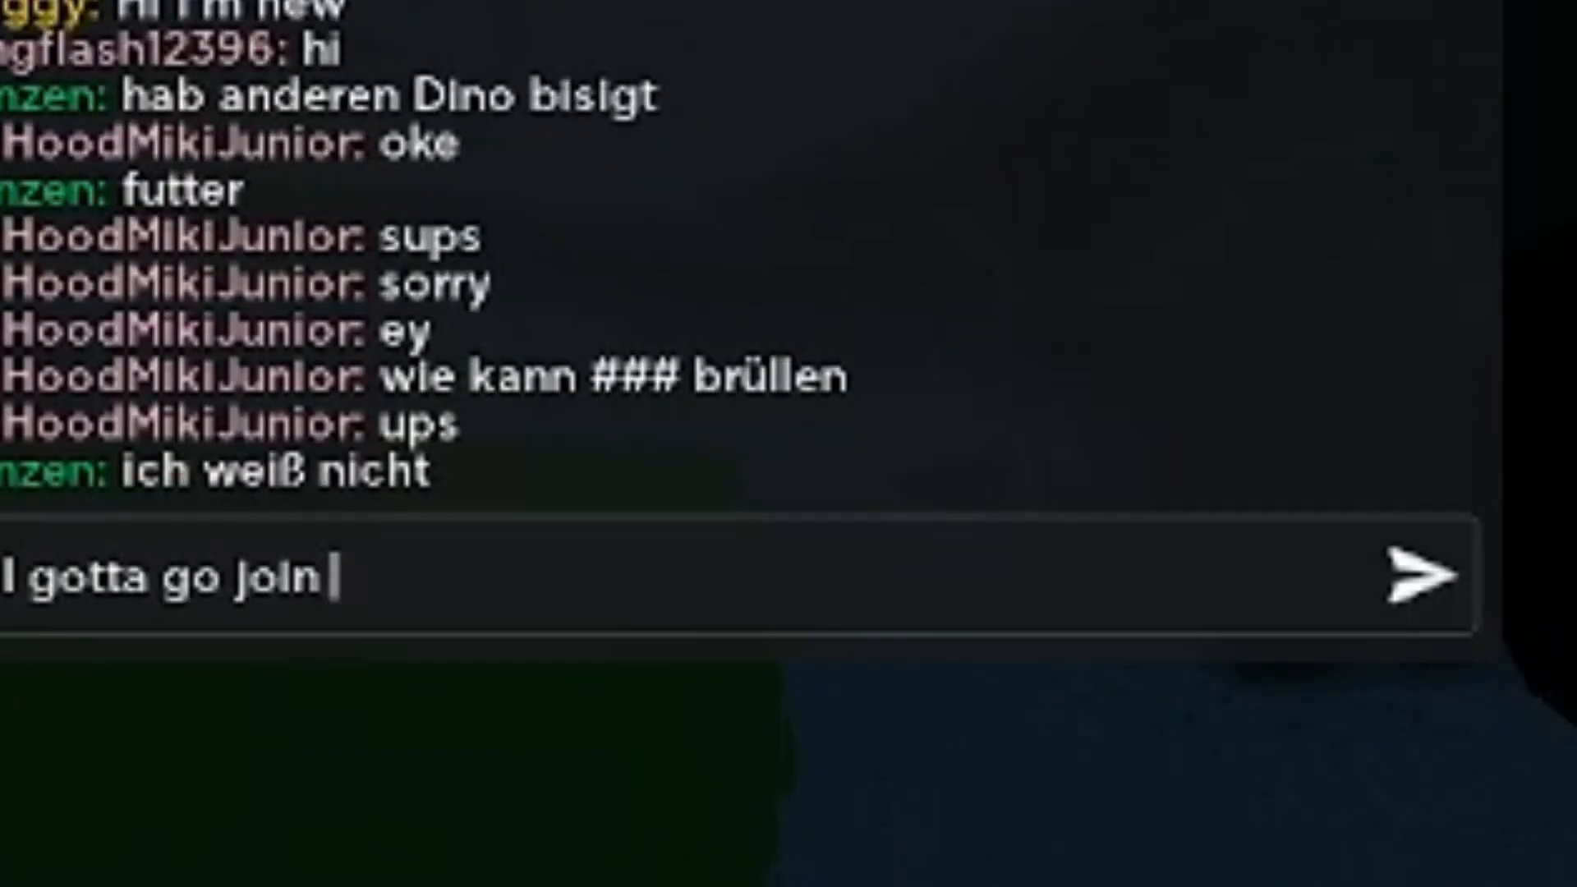
{"action": "left_click", "coordinate": [1423, 578]}
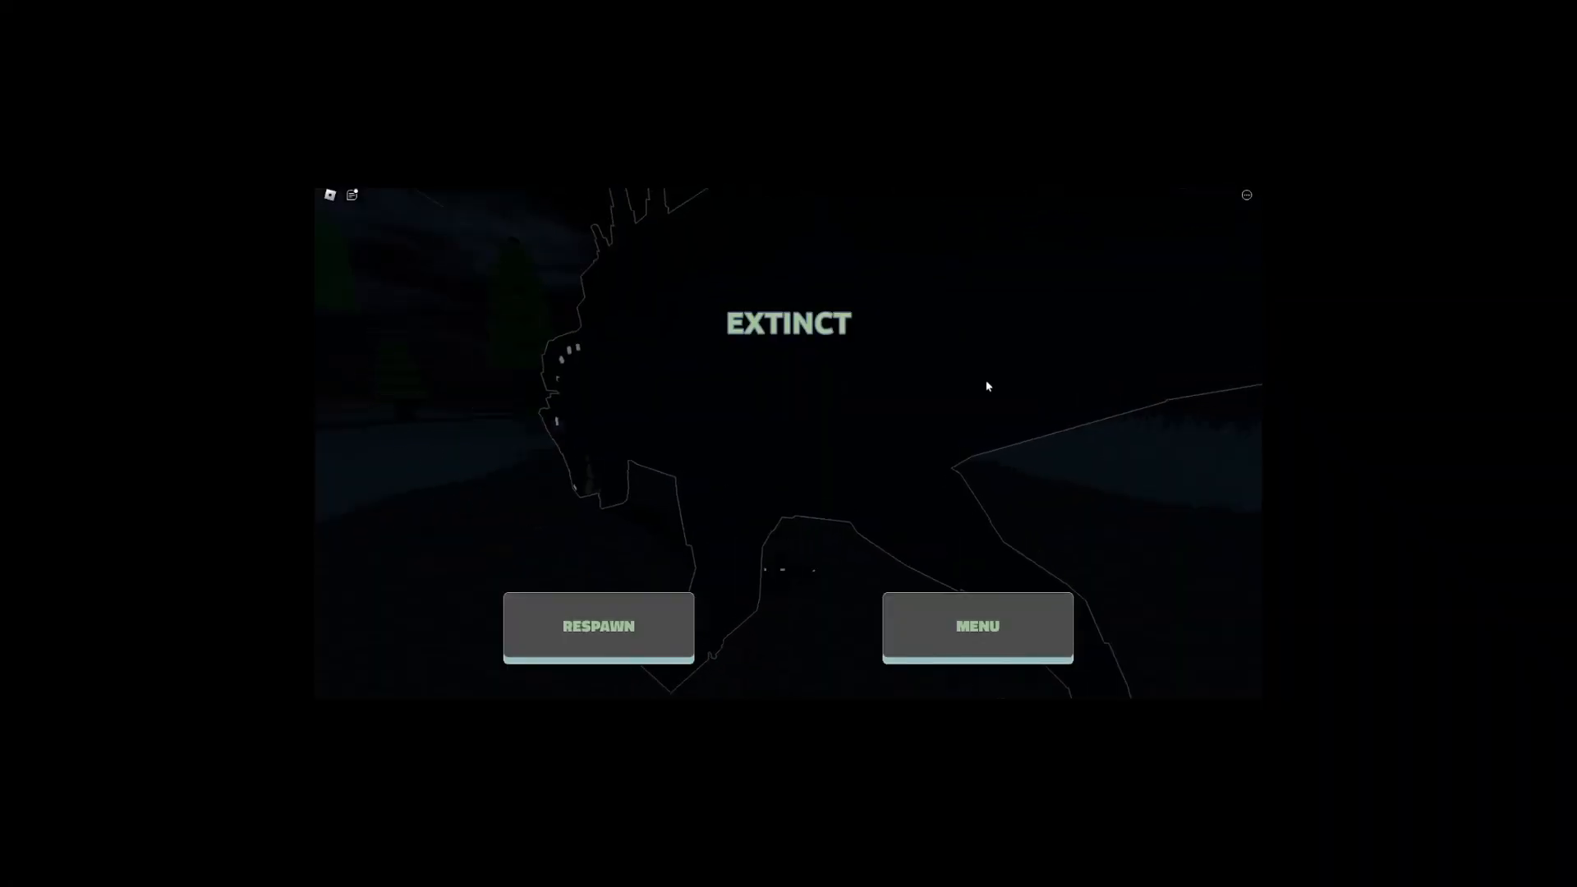
{"action": "left_click", "coordinate": [597, 626]}
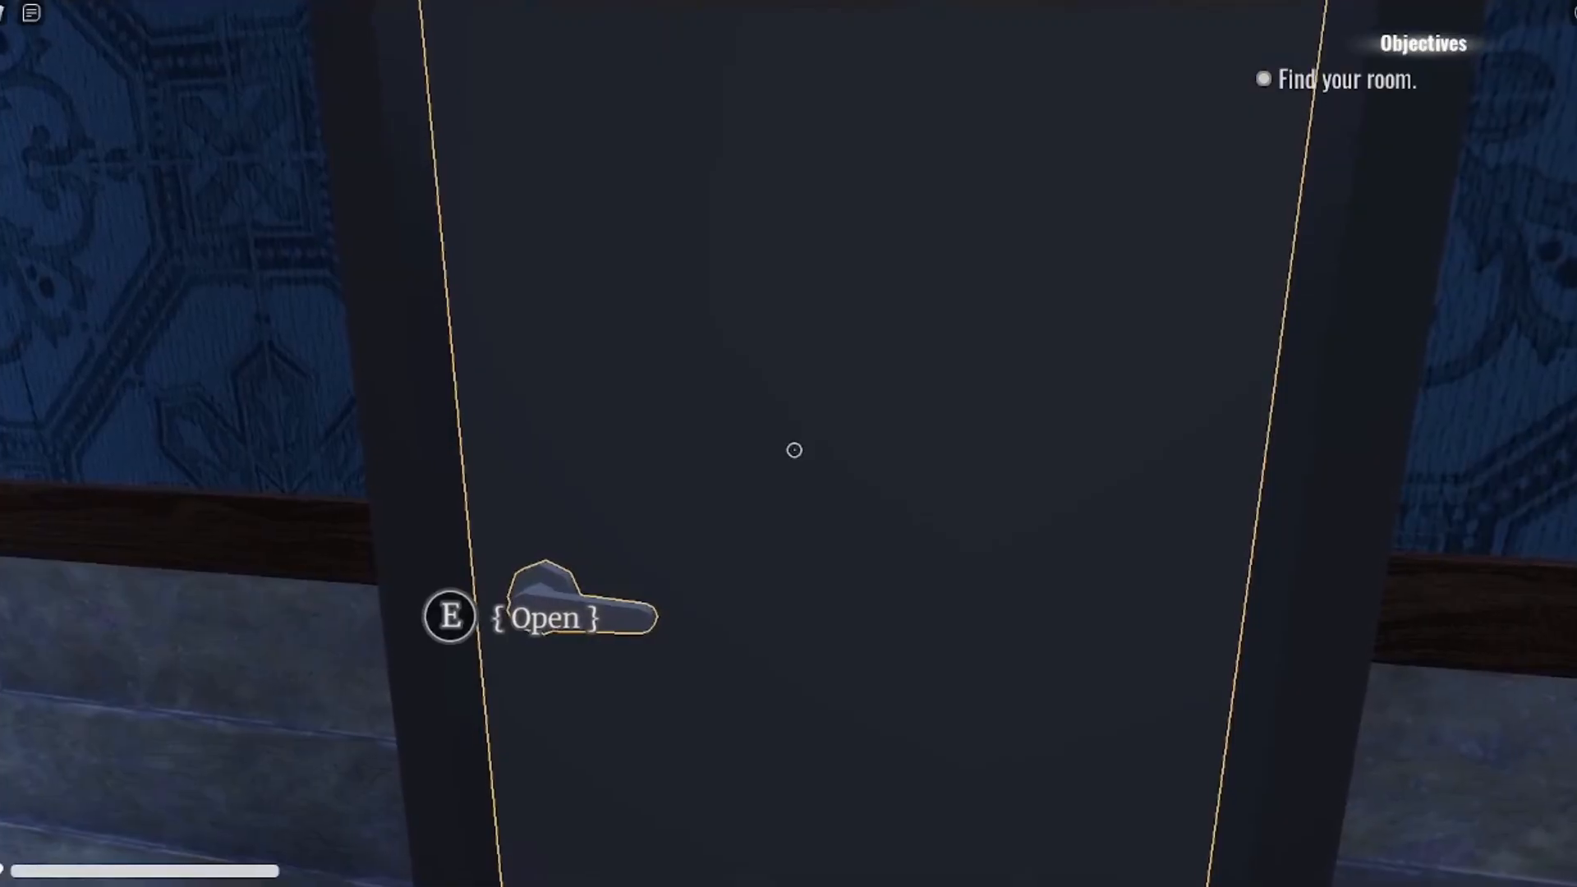
- Open the two doors ahead while looking for your room
{"action": "key", "text": "e"}
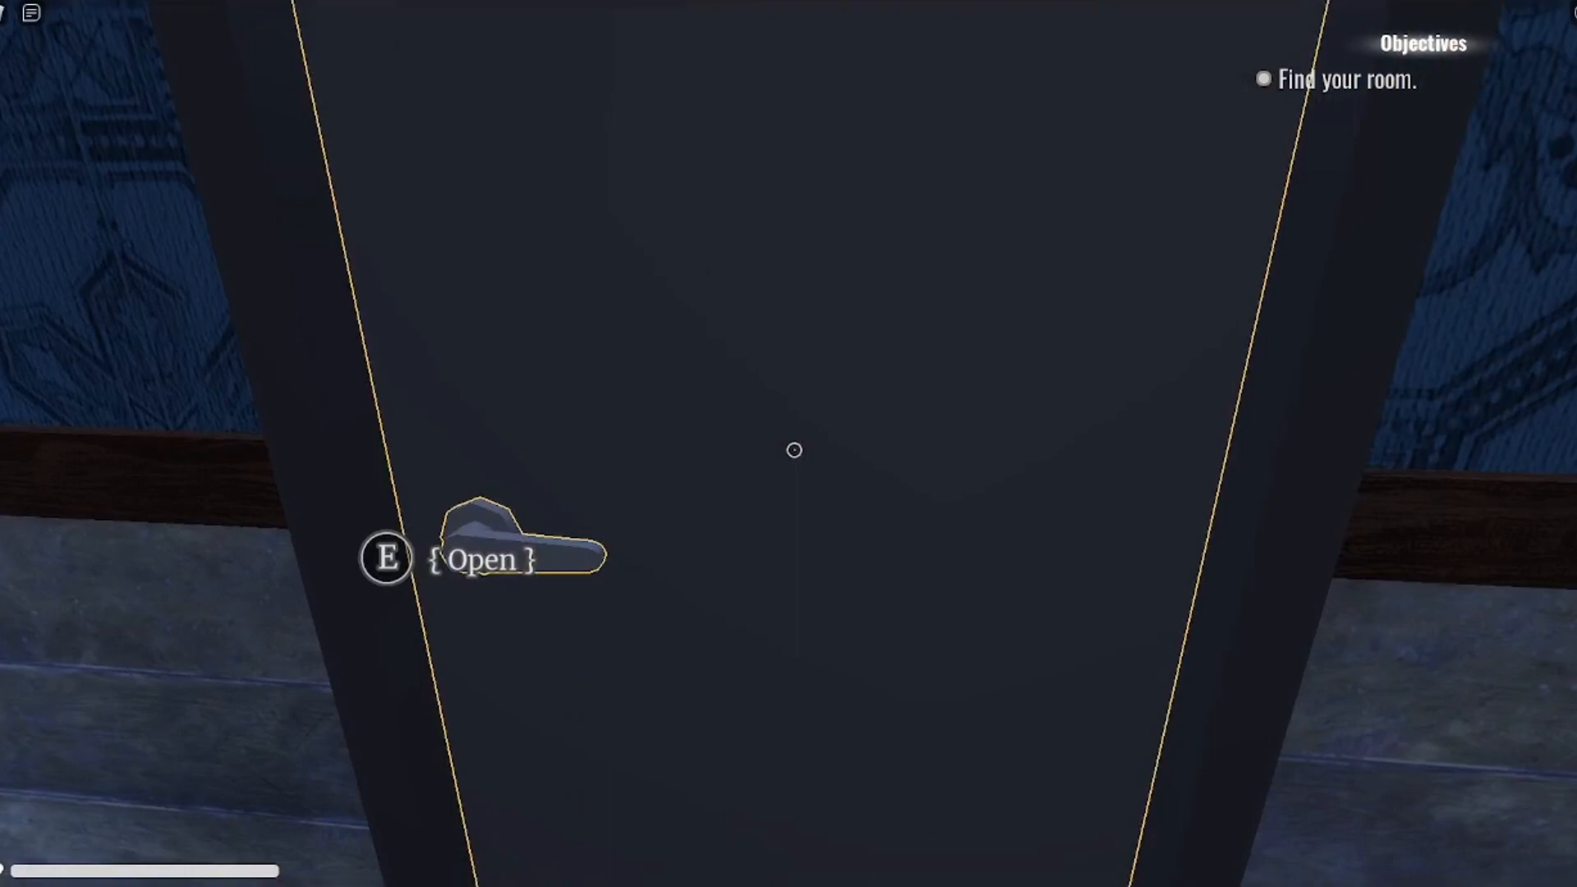
{"action": "key", "text": "e"}
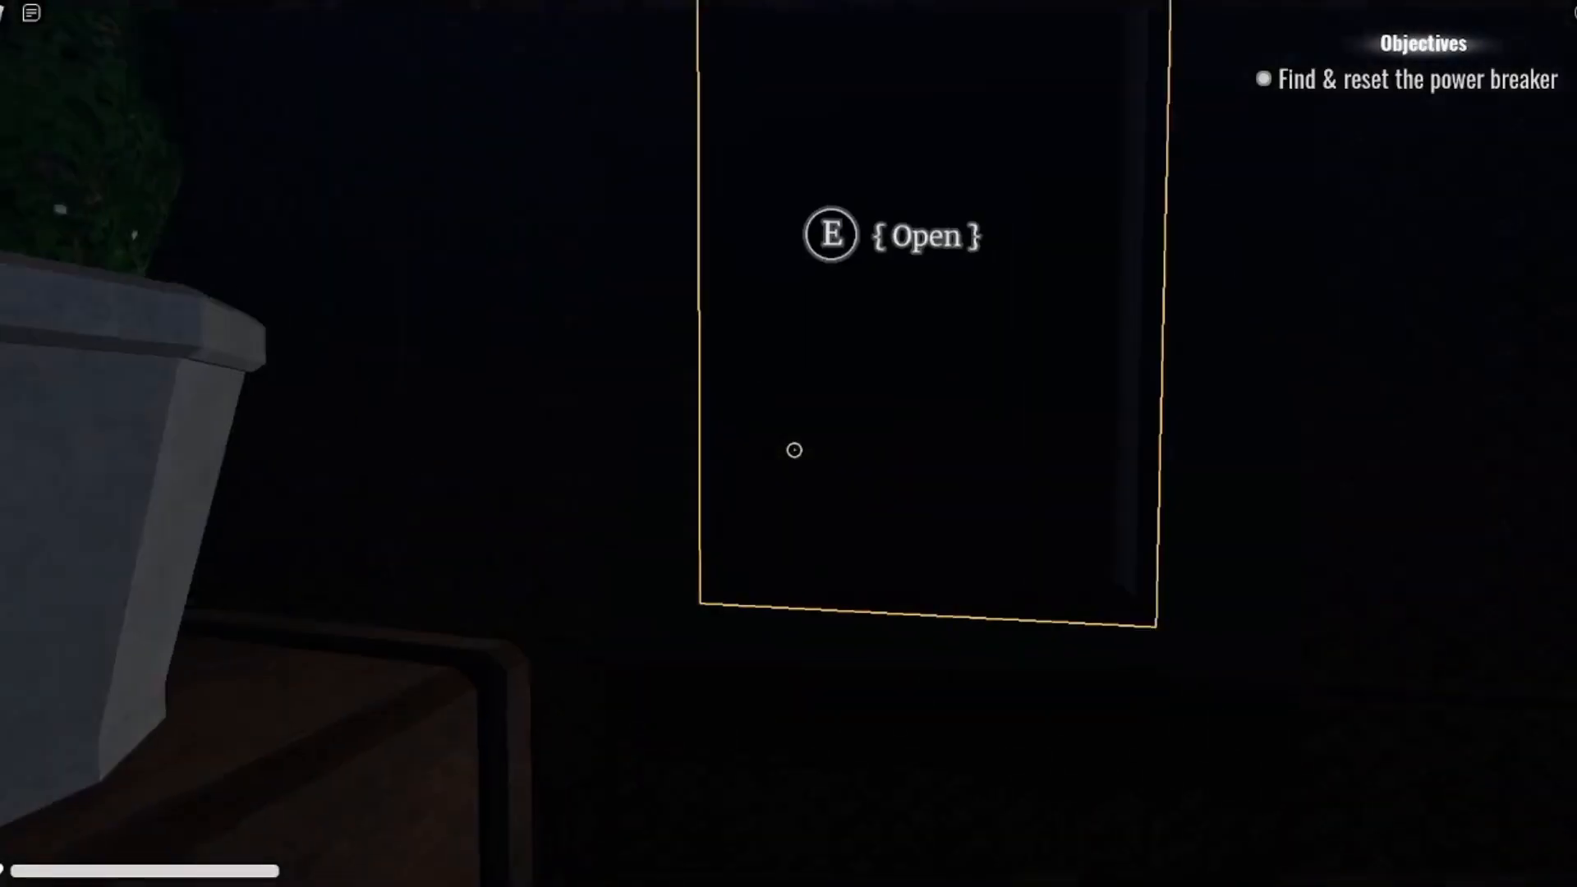
- Open and reset the power breaker panel to restore the house lights
{"action": "key", "text": "e"}
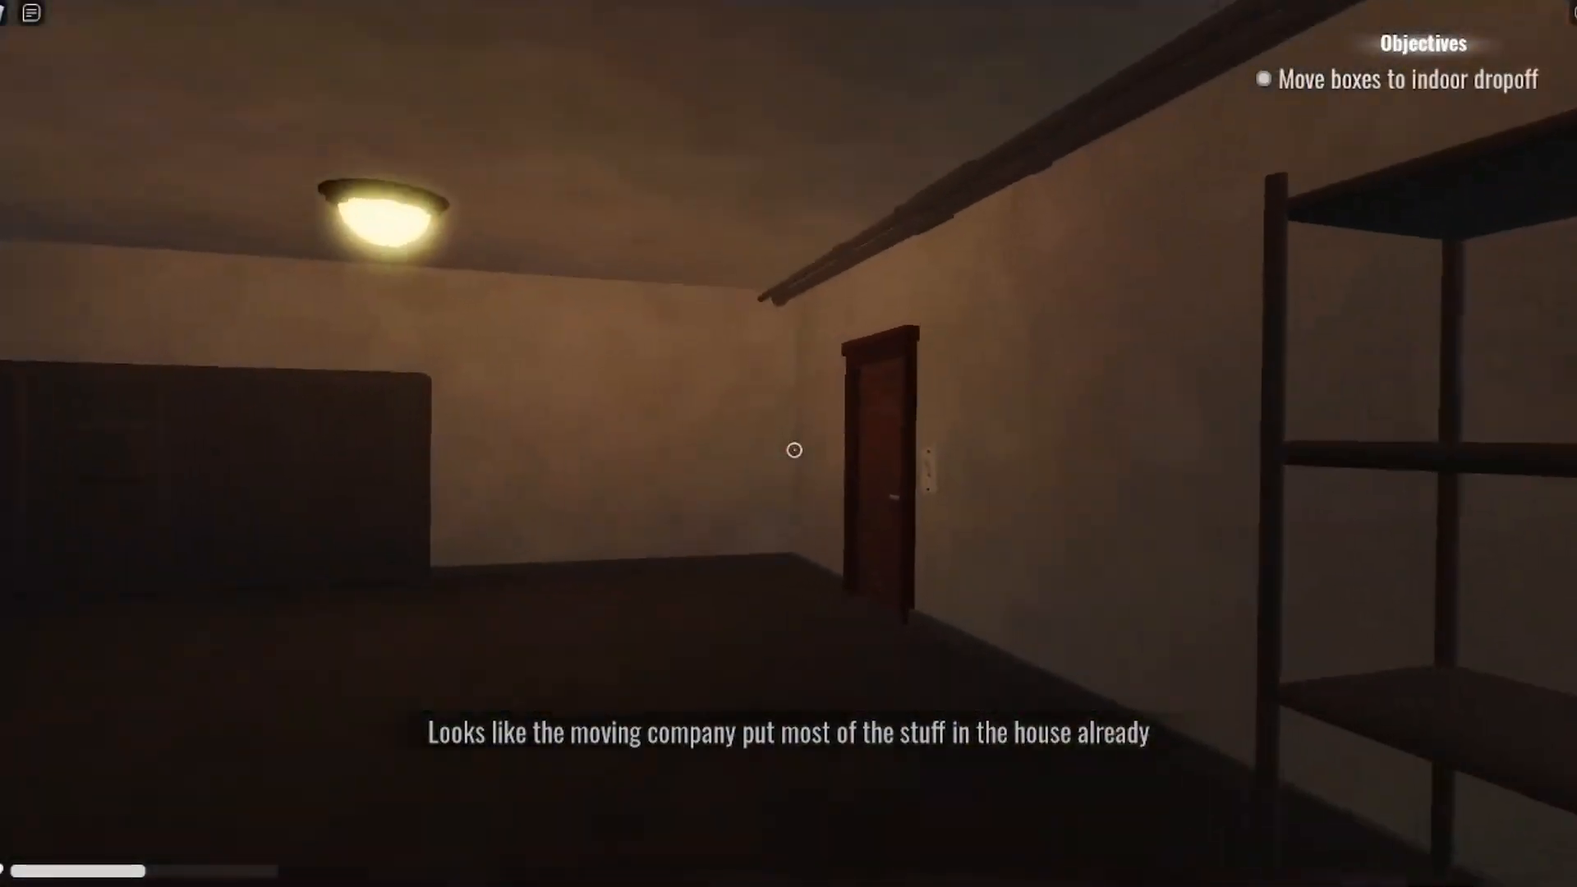
{"action": "mouse_move", "coordinate": [794, 449]}
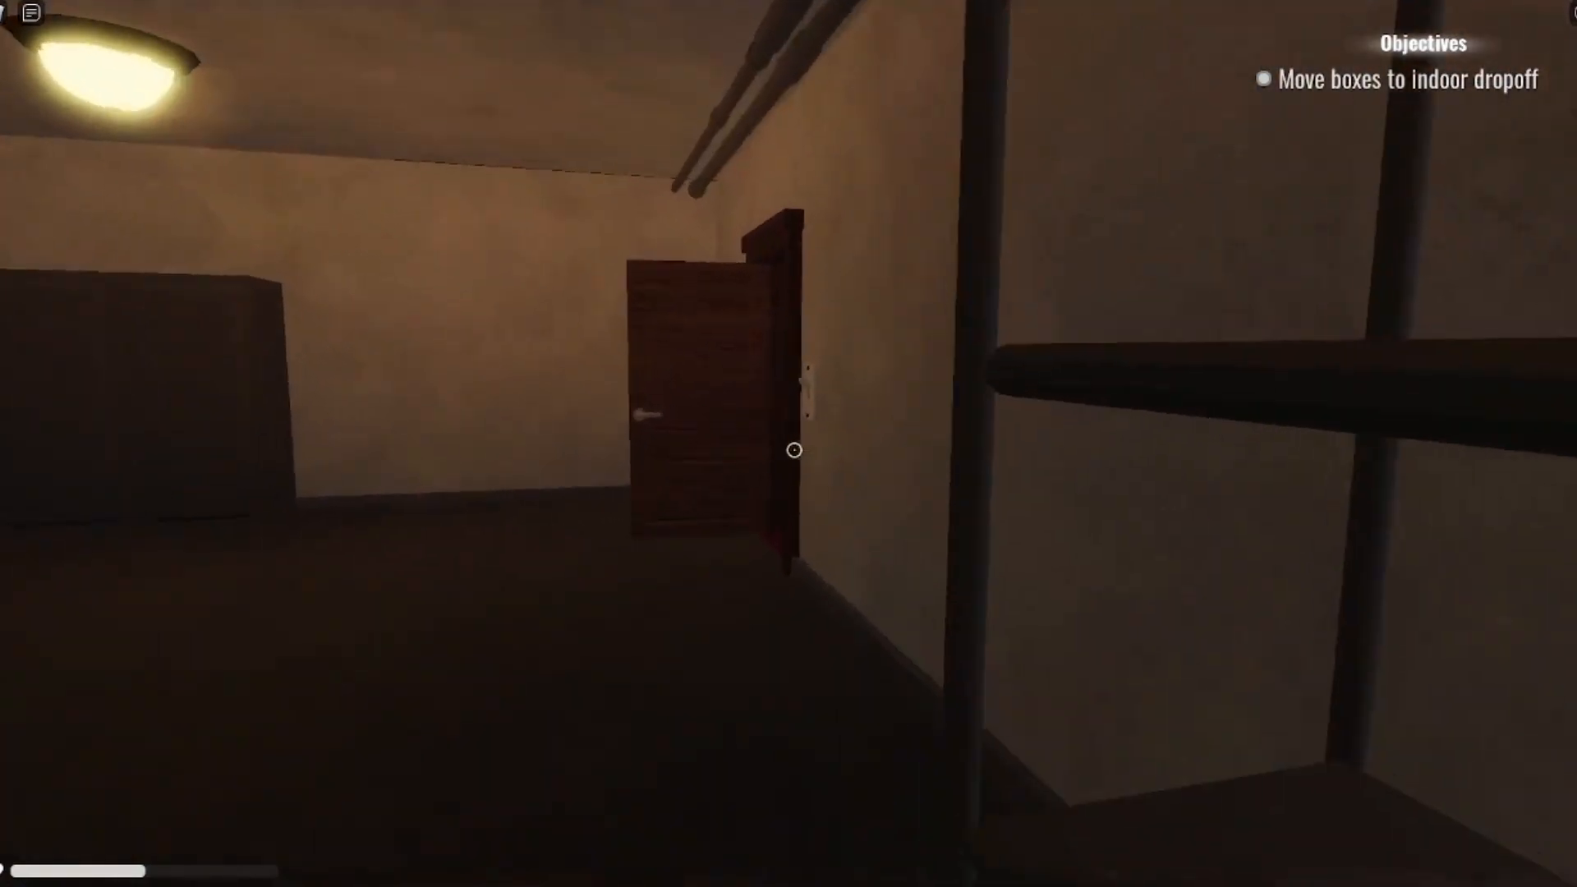